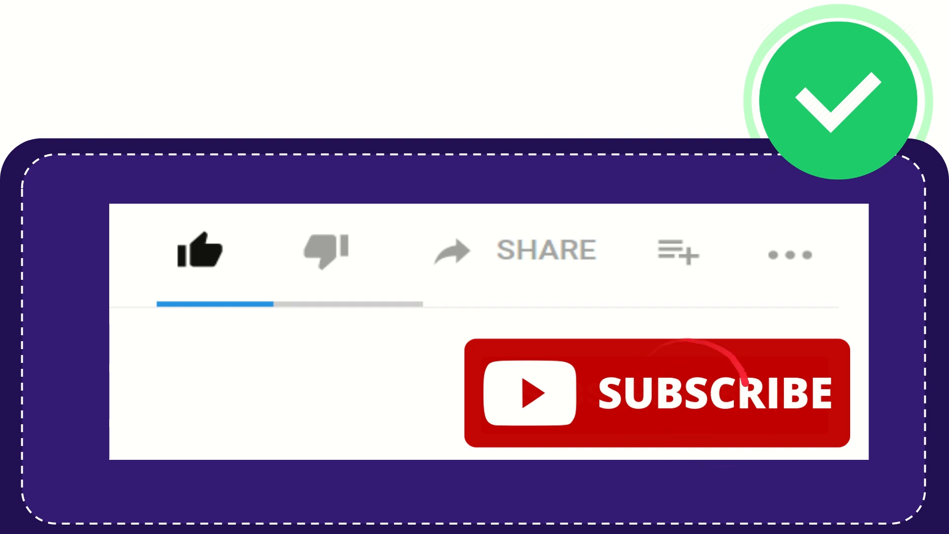
mouse_move(714, 448)
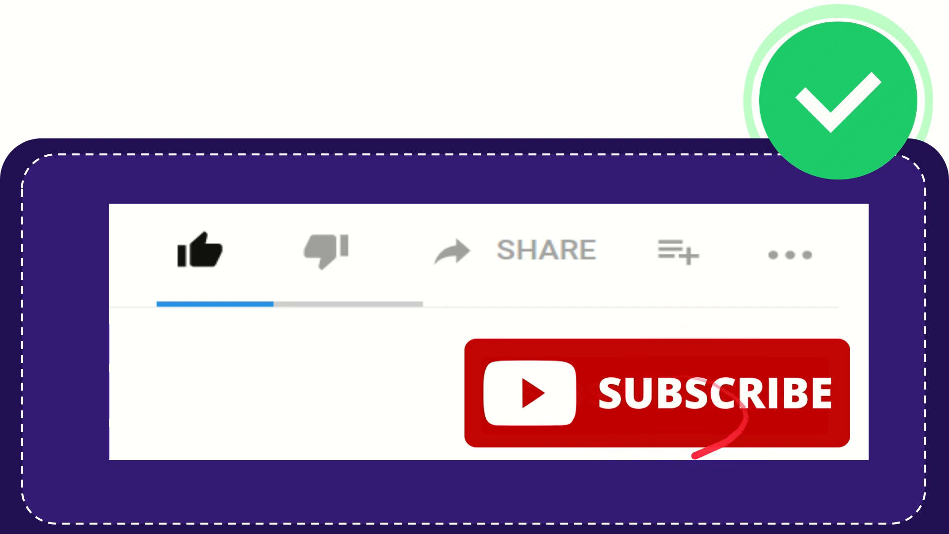